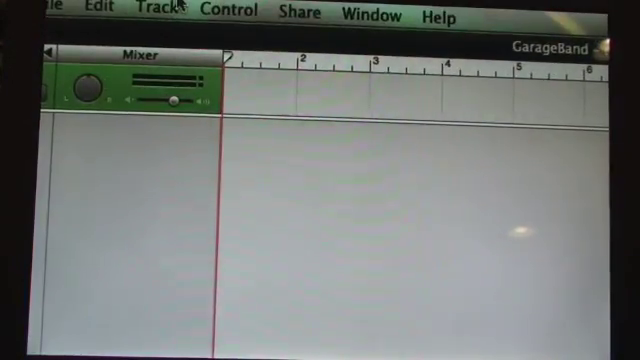
# Glance at the Control menu, then run a Track menu command that dims the empty track area
pyautogui.click(230, 14)
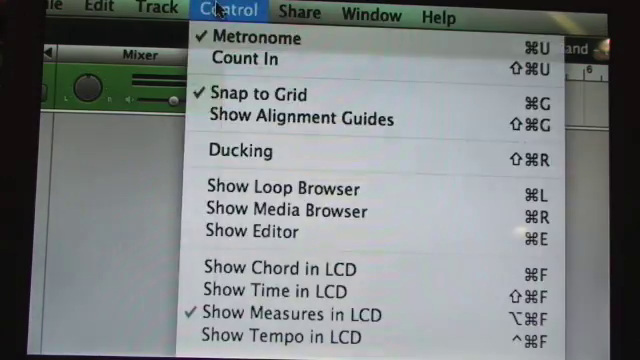
pyautogui.click(231, 11)
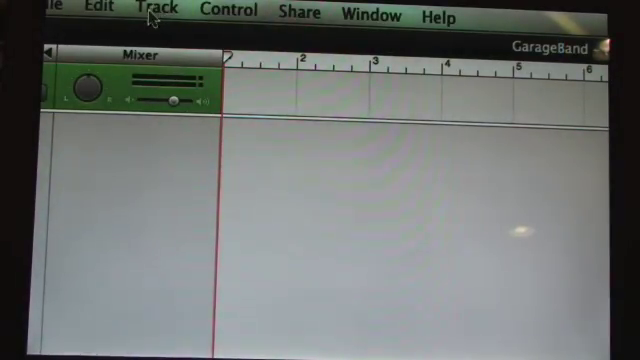
pyautogui.click(150, 12)
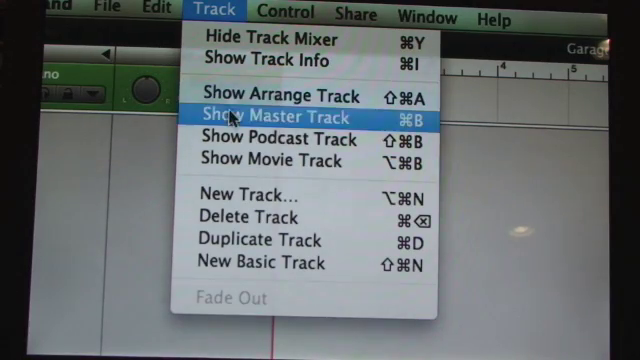
pyautogui.click(288, 110)
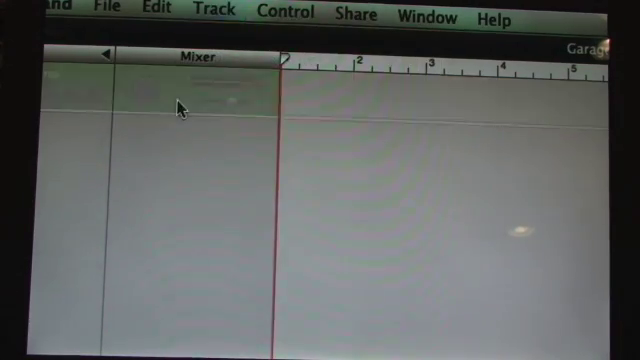
pyautogui.click(220, 13)
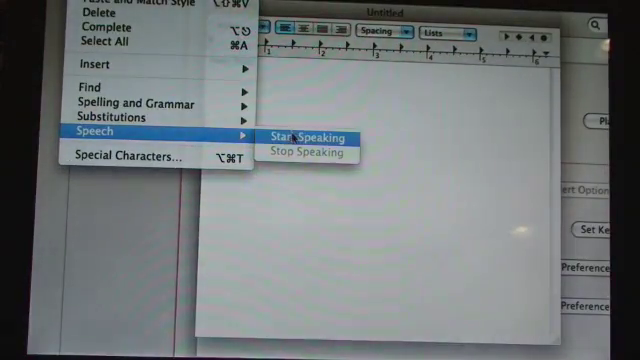
# Start Speaking the TextEdit document's text through Edit > Speech
pyautogui.click(303, 136)
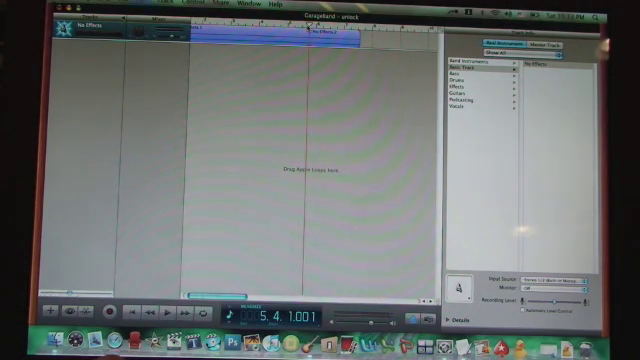
pyautogui.moveTo(283, 75)
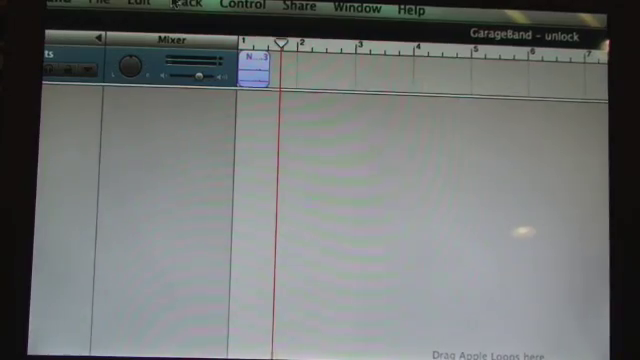
# Share the unlock song to iTunes with MP3 compression, filed under the iPod Sounds album
pyautogui.click(300, 8)
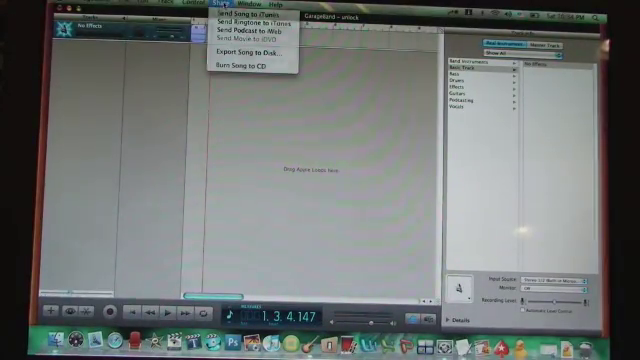
pyautogui.click(248, 21)
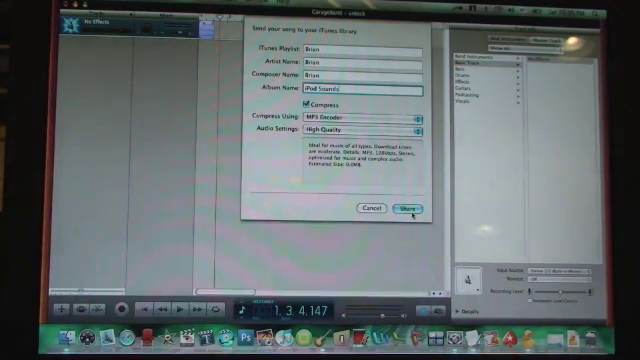
pyautogui.click(405, 208)
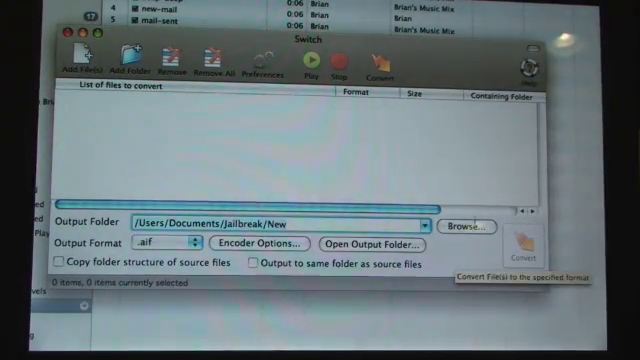
# With .aif as the output format, bring up Switch's Add File(s) chooser
pyautogui.click(459, 226)
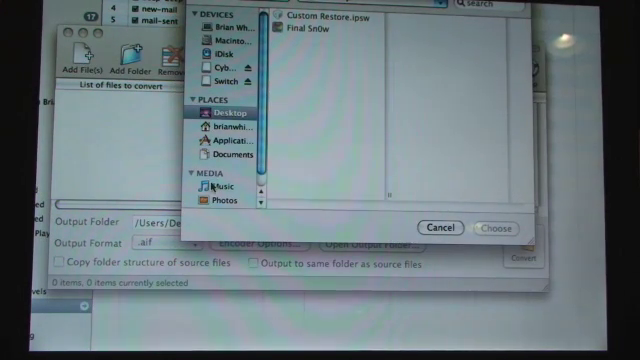
# Pick the unlock song from Media > Music as Switch's source file
pyautogui.click(214, 189)
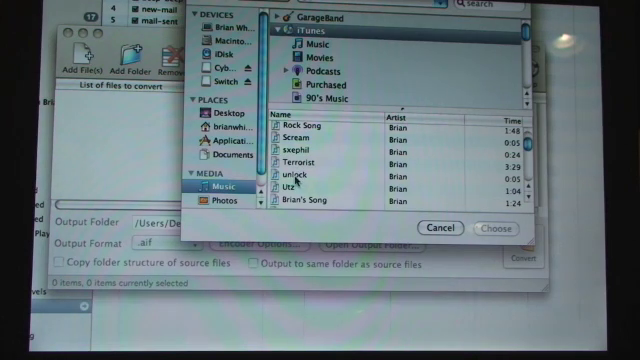
pyautogui.click(320, 176)
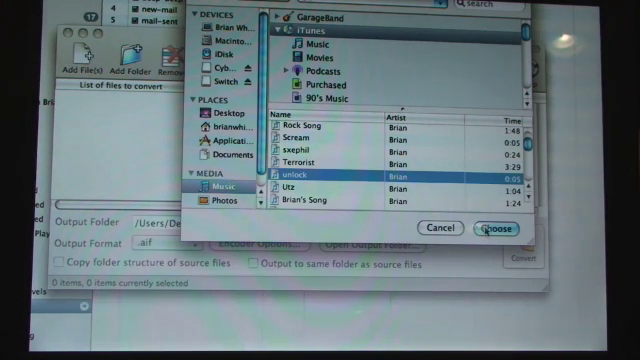
pyautogui.click(491, 228)
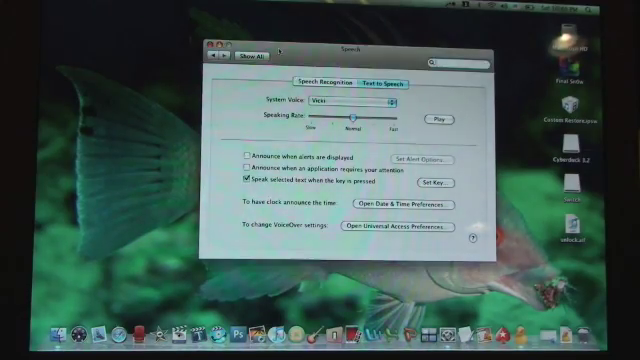
# Run the Switch conversion so unlock.aif lands on the desktop
pyautogui.click(209, 46)
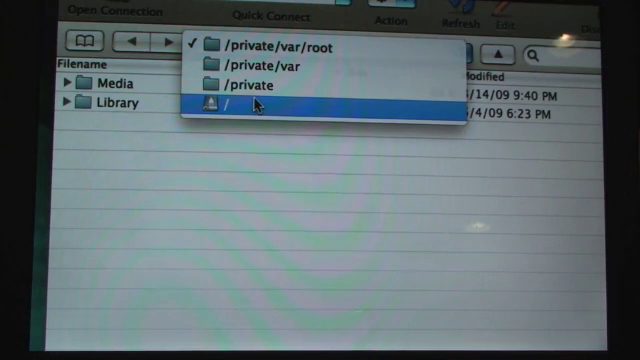
# Move Cyberduck from /private/var/root to the / root directory via the path dropdown
pyautogui.click(235, 103)
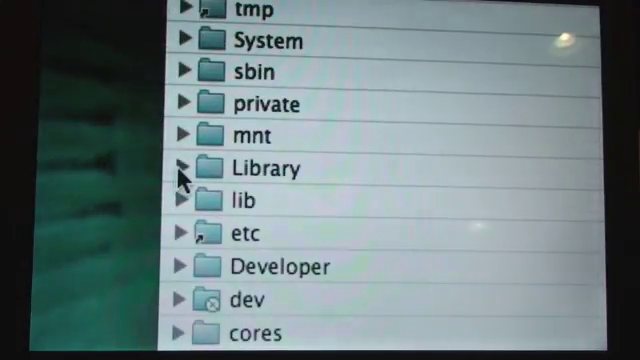
# Expand Library, Themes, Crystal Voice.theme and UISounds to reach unlock.caf
pyautogui.click(188, 167)
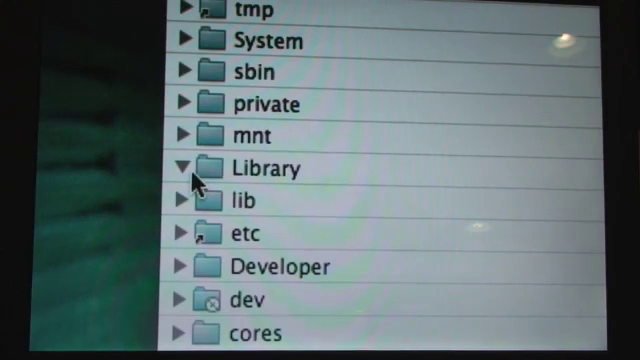
pyautogui.click(190, 161)
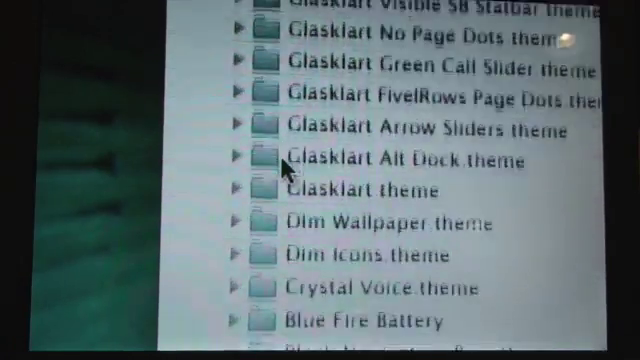
pyautogui.scroll(-3)
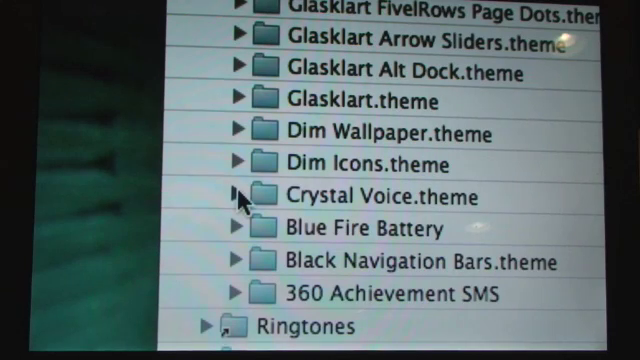
pyautogui.click(240, 196)
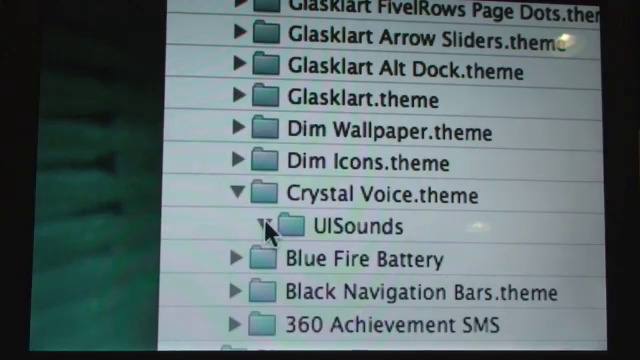
pyautogui.click(267, 225)
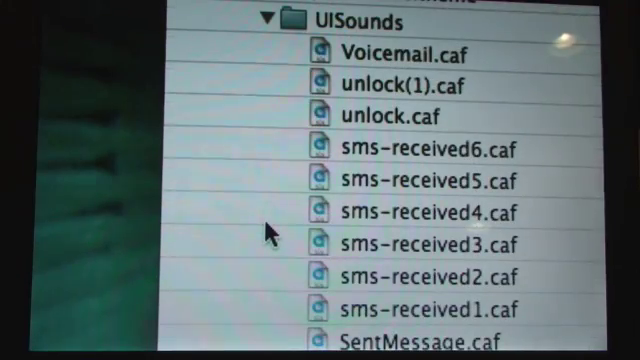